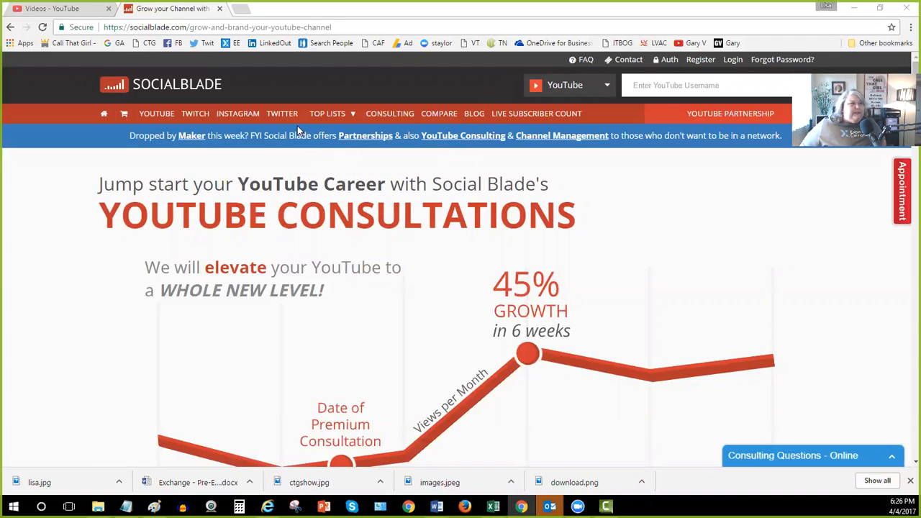
# - Scroll the consultations page down to the 'Set up a Consultation with us TODAY!' banner
pyautogui.scroll(-3)
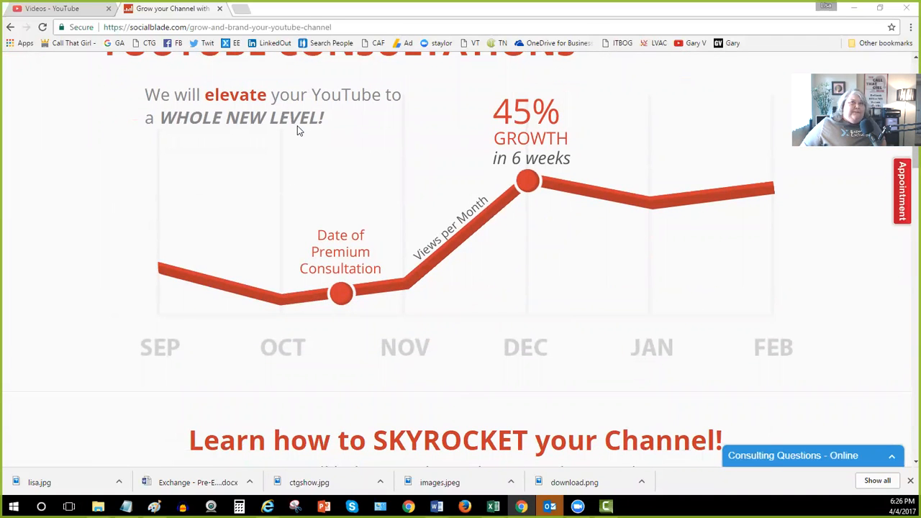
pyautogui.scroll(-3)
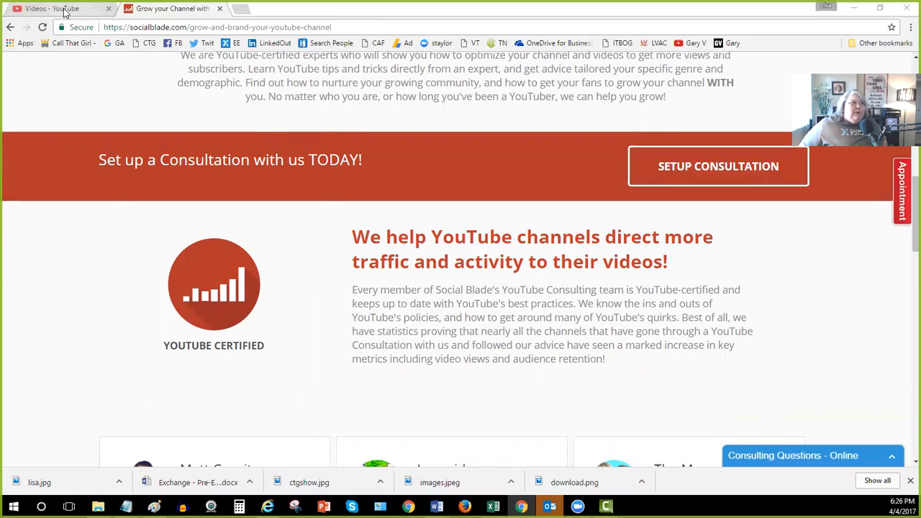
# - Switch to the YouTube tab and go to the Call That Girl channel via My channel
pyautogui.click(51, 9)
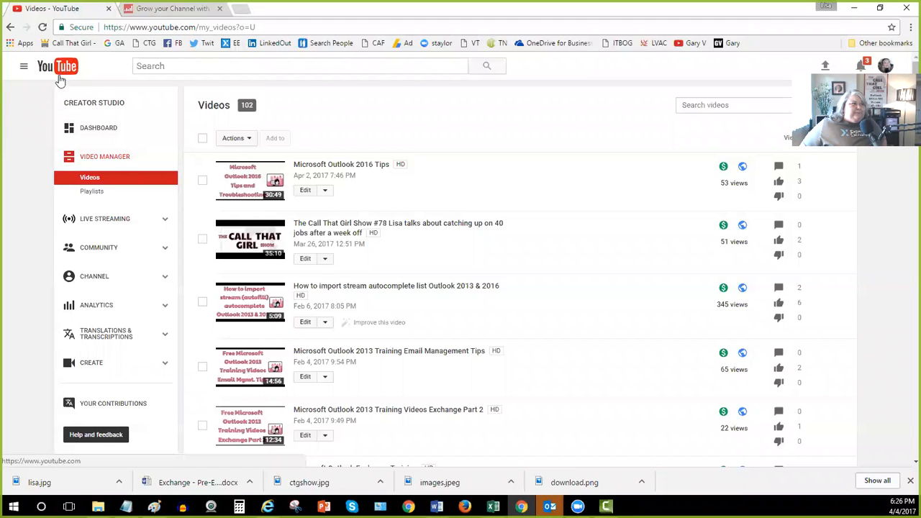
pyautogui.click(57, 67)
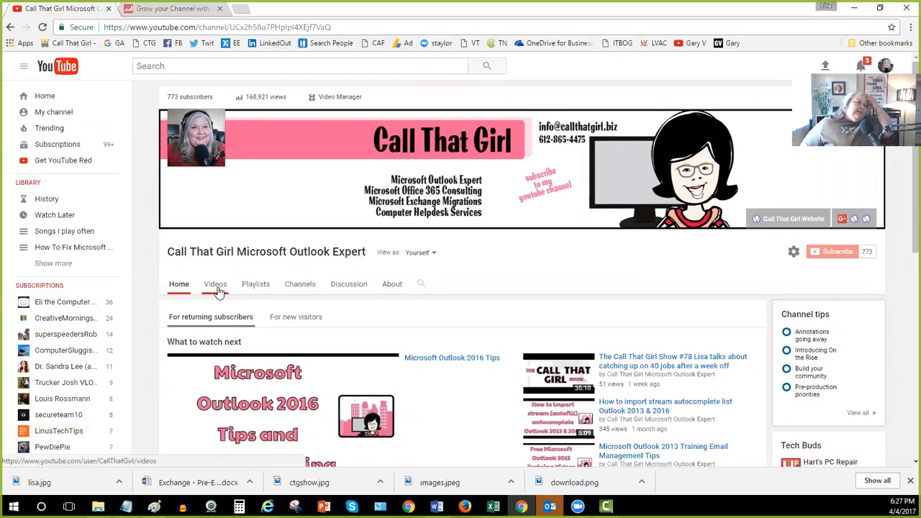
# - Show the channel's Videos grid and browse down through the uploads
pyautogui.click(216, 283)
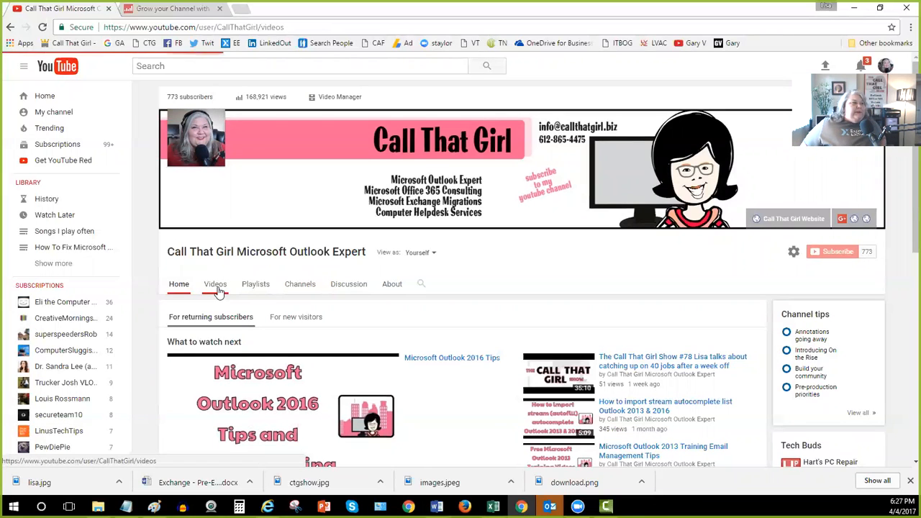
pyautogui.click(216, 283)
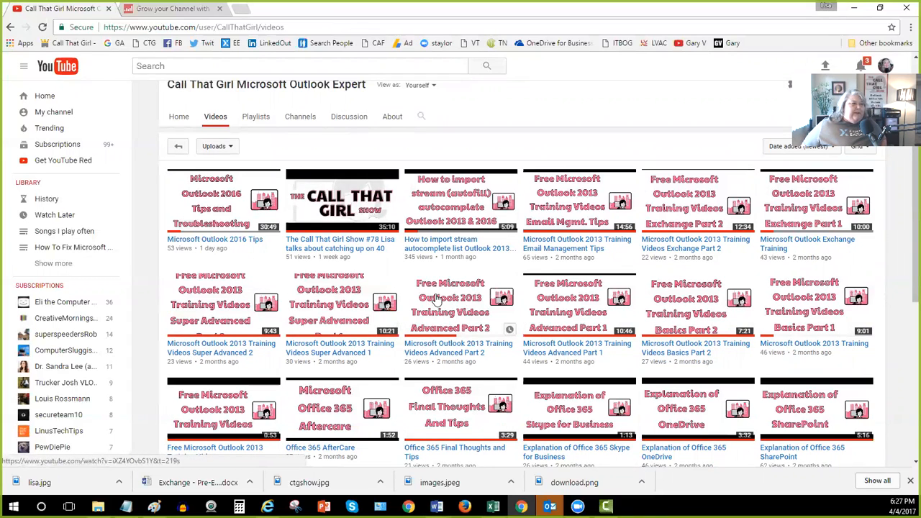
pyautogui.scroll(-3)
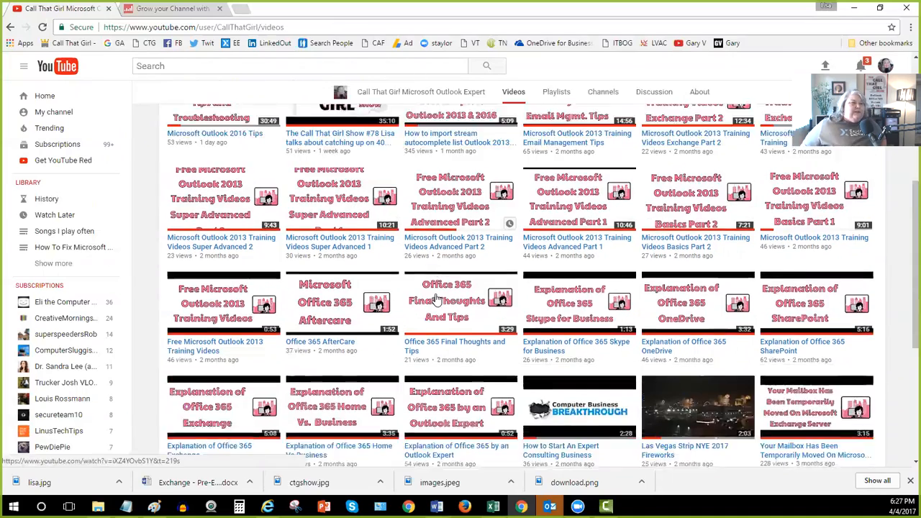
pyautogui.scroll(-3)
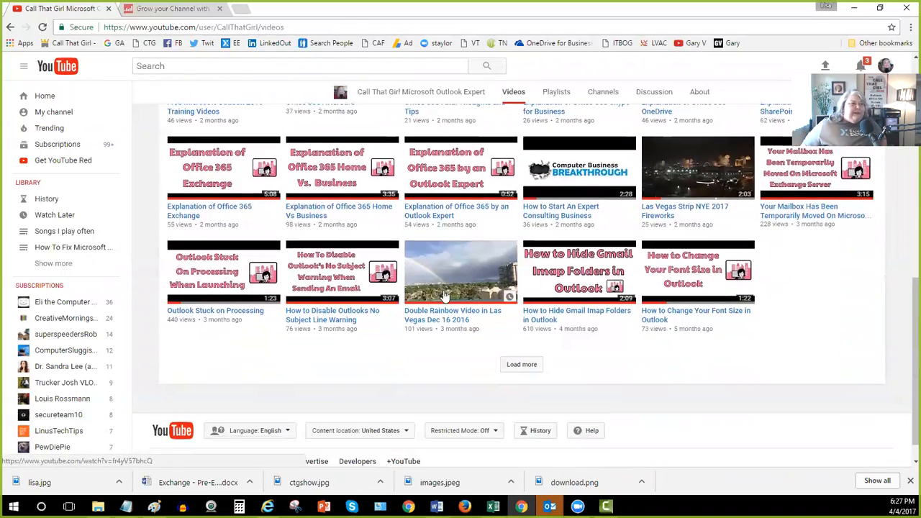
# - Load more older uploads, browse them, then return to the Social Blade tab
pyautogui.click(521, 364)
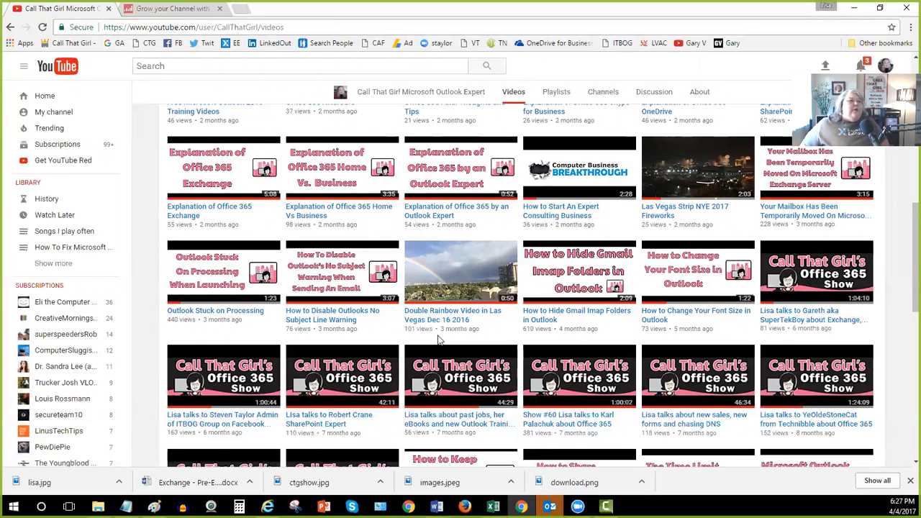
pyautogui.scroll(-3)
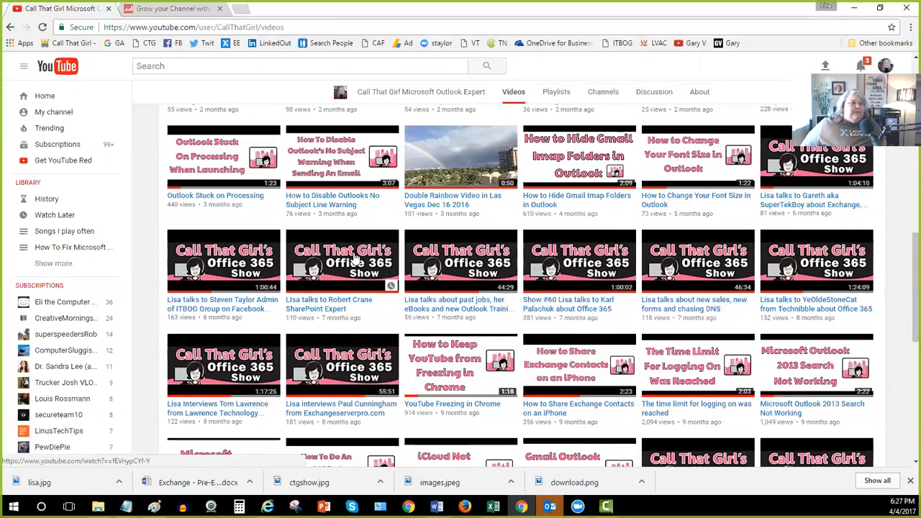
pyautogui.scroll(-3)
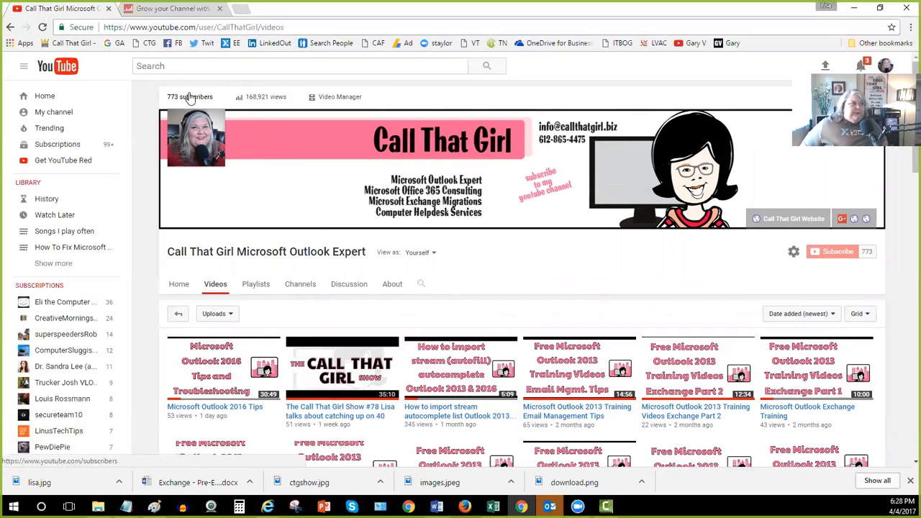
pyautogui.click(173, 8)
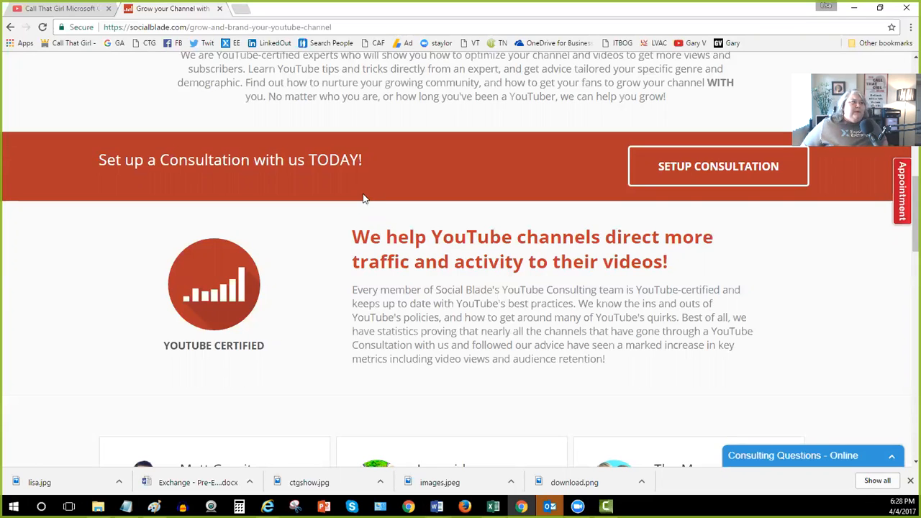
pyautogui.click(60, 9)
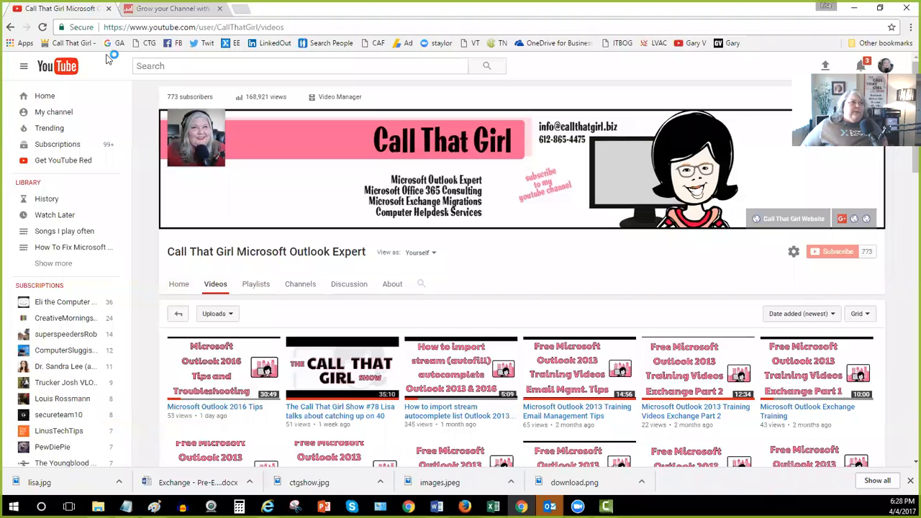
pyautogui.moveTo(109, 59)
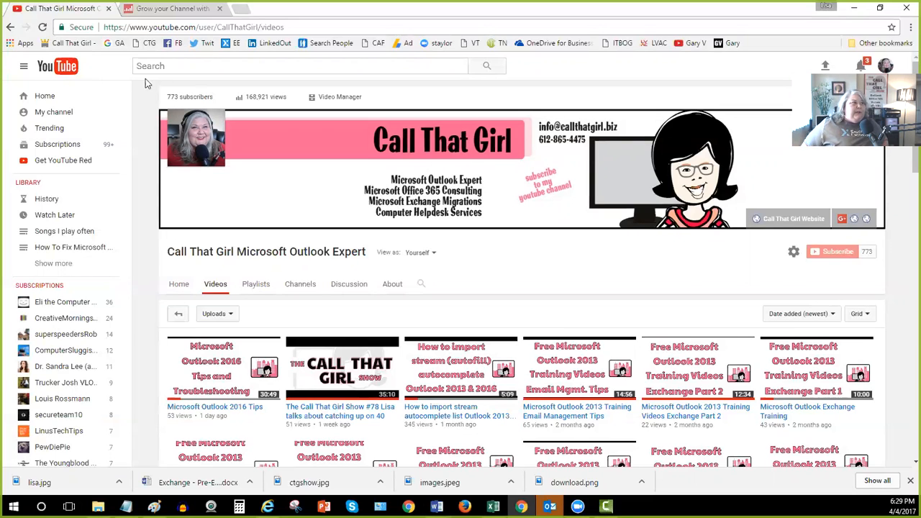
pyautogui.moveTo(181, 105)
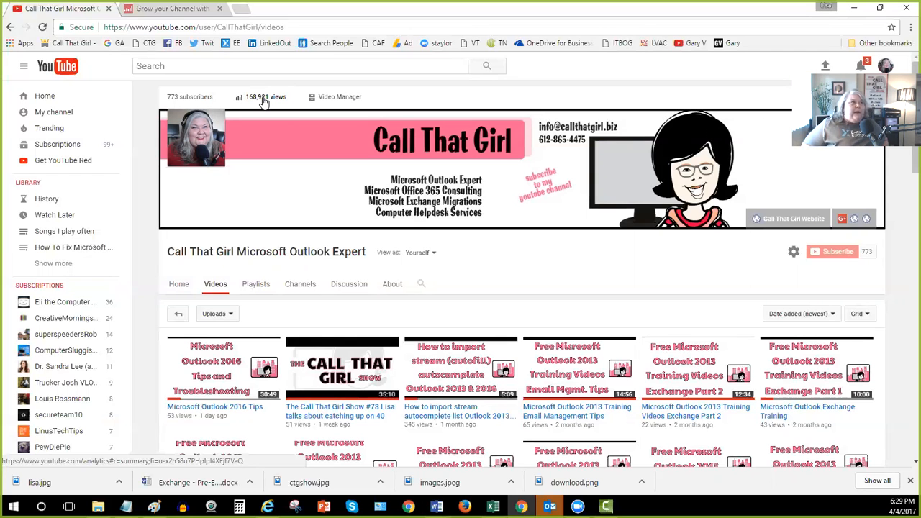
# - Switch to the Social Blade tab and scroll to the top of the consultations page
pyautogui.click(172, 9)
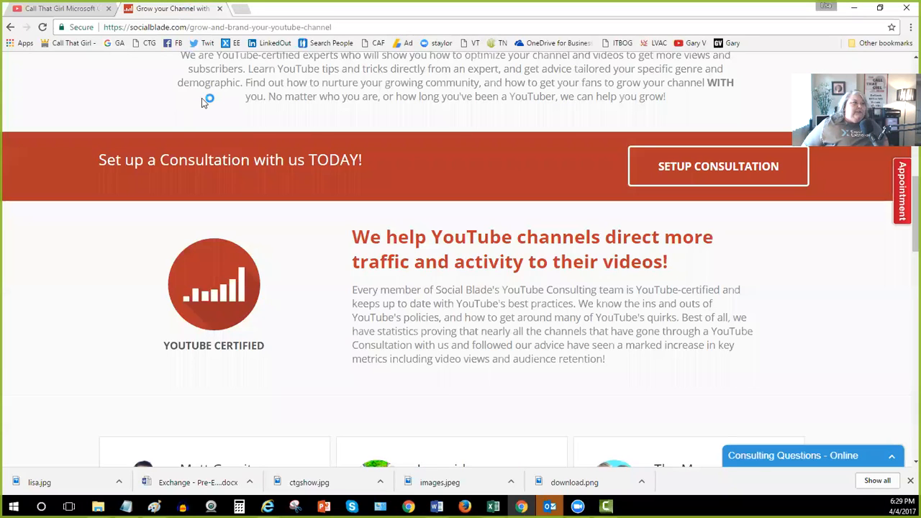
pyautogui.scroll(3)
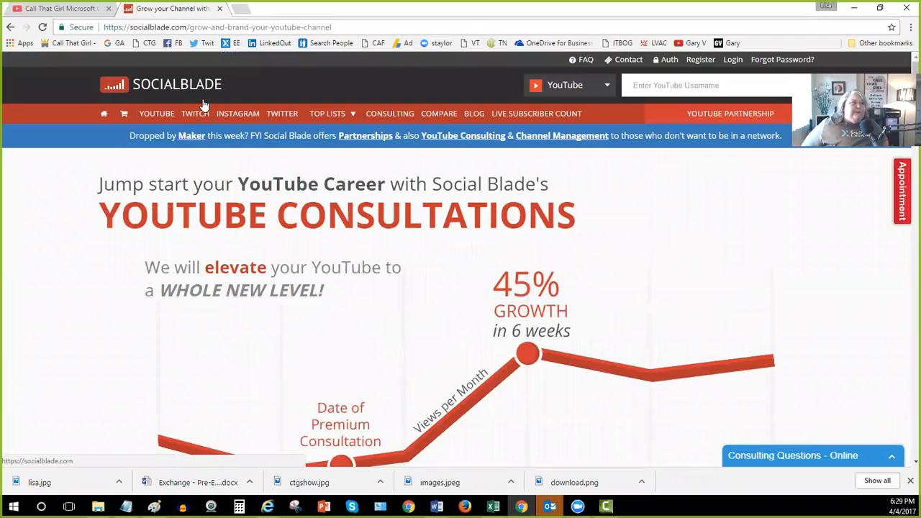